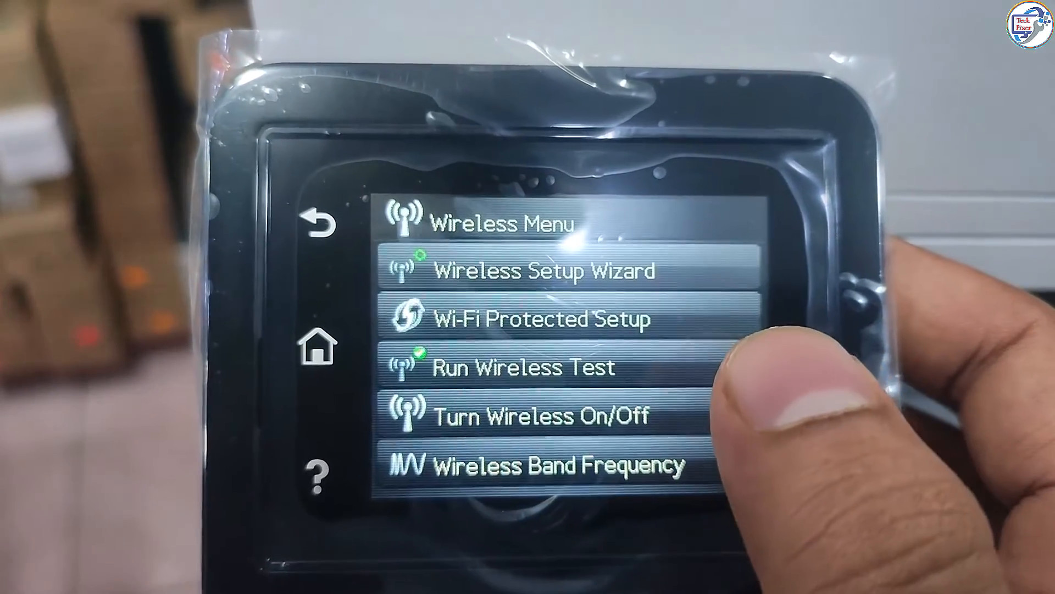
- Open the Wireless Menu on the printer's touchscreen control panel
{"action": "left_click", "coordinate": [542, 270]}
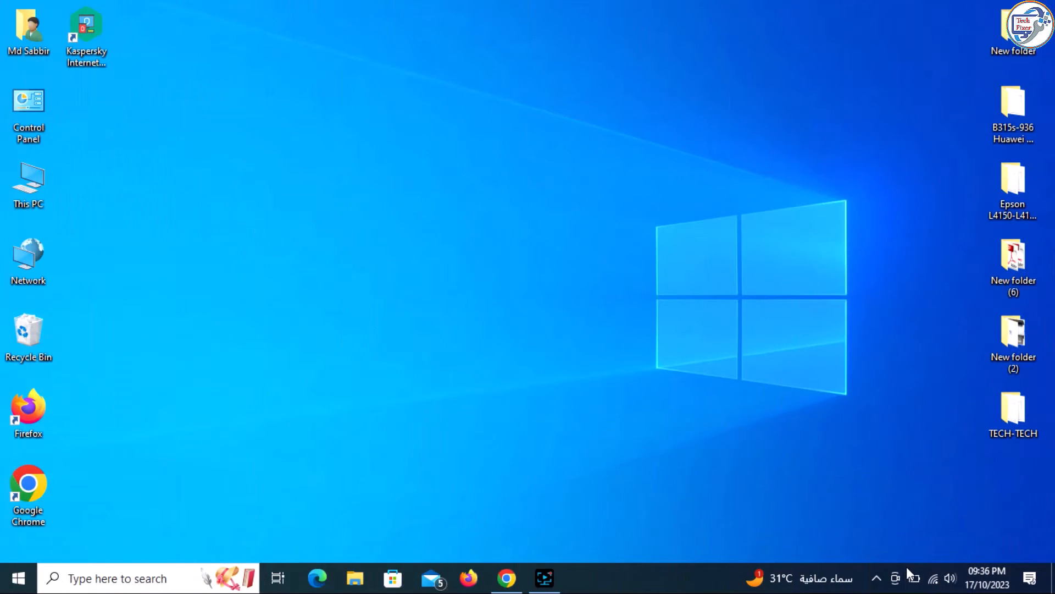
- Confirm the PC is on the RST_5G Wi-Fi network, then launch Microsoft Store
{"action": "left_click", "coordinate": [932, 577]}
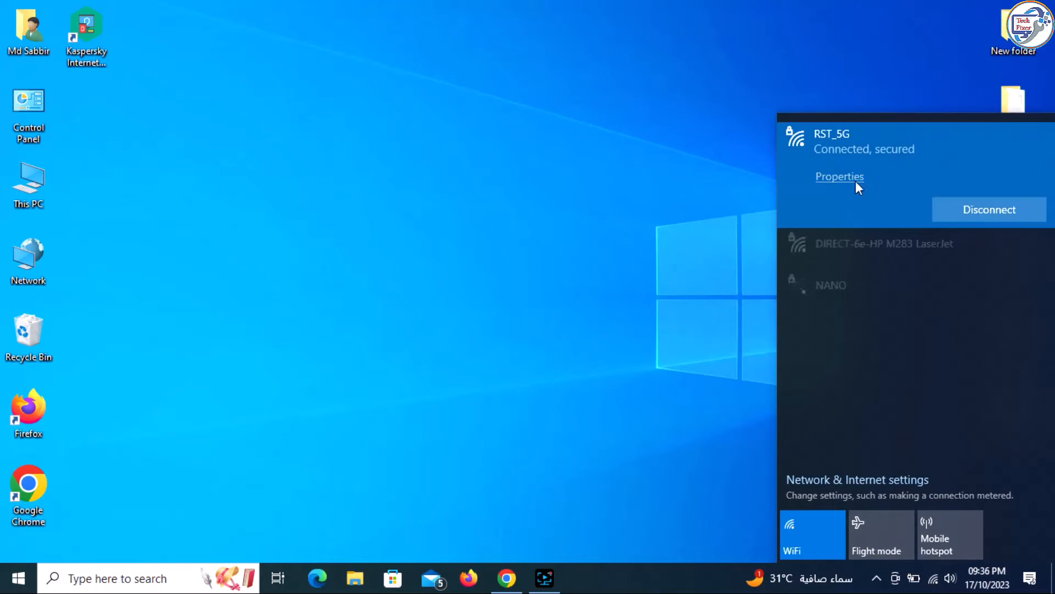
{"action": "left_click", "coordinate": [312, 512]}
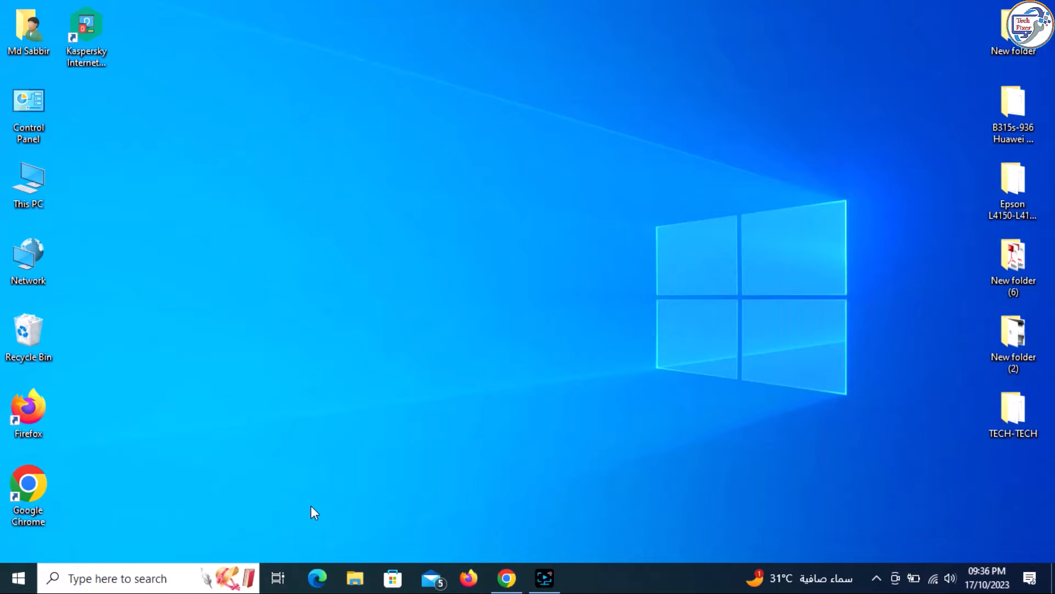
{"action": "left_click", "coordinate": [392, 578]}
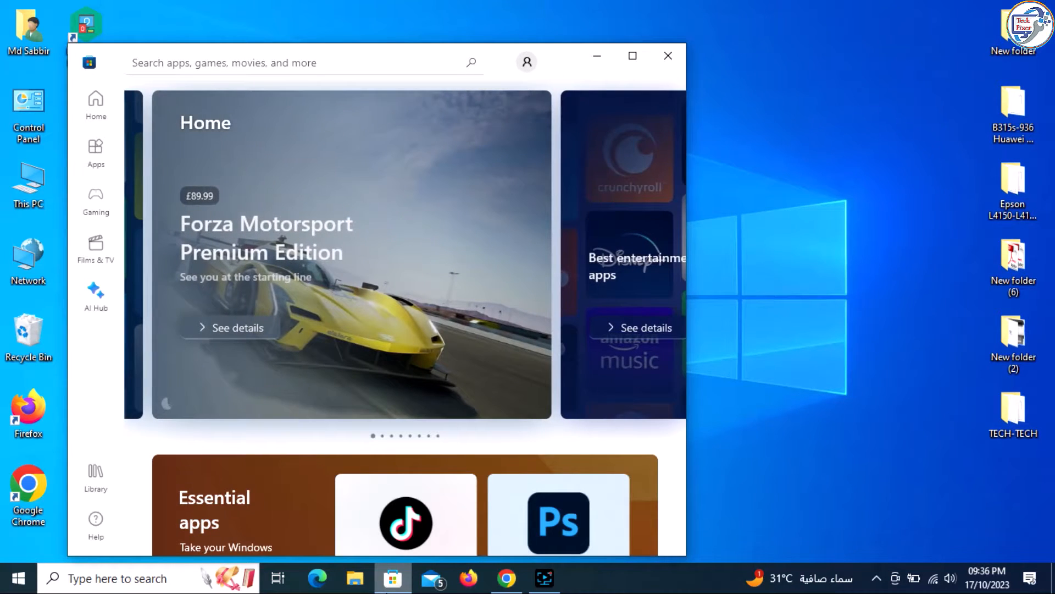
- Search the Store for 'hp smart' and open the HP Smart app page
{"action": "type", "text": "hp"}
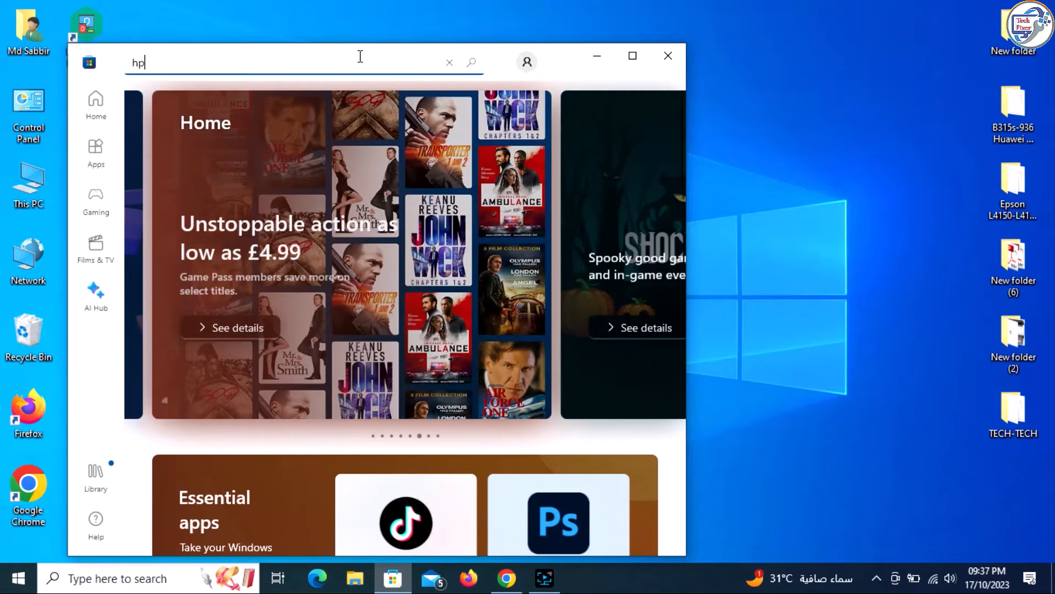
{"action": "type", "text": "sam"}
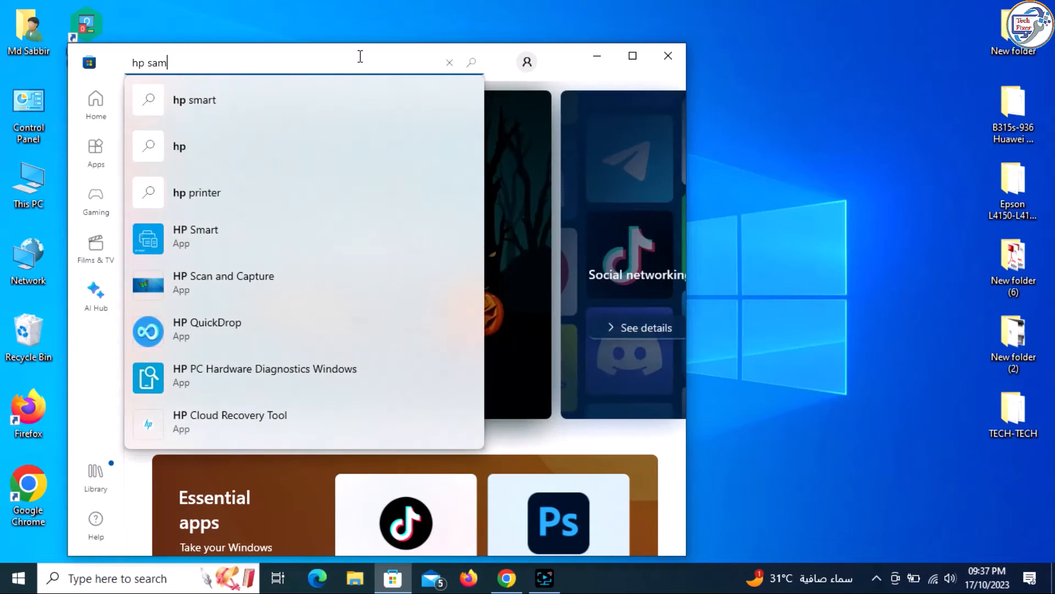
{"action": "type", "text": "art"}
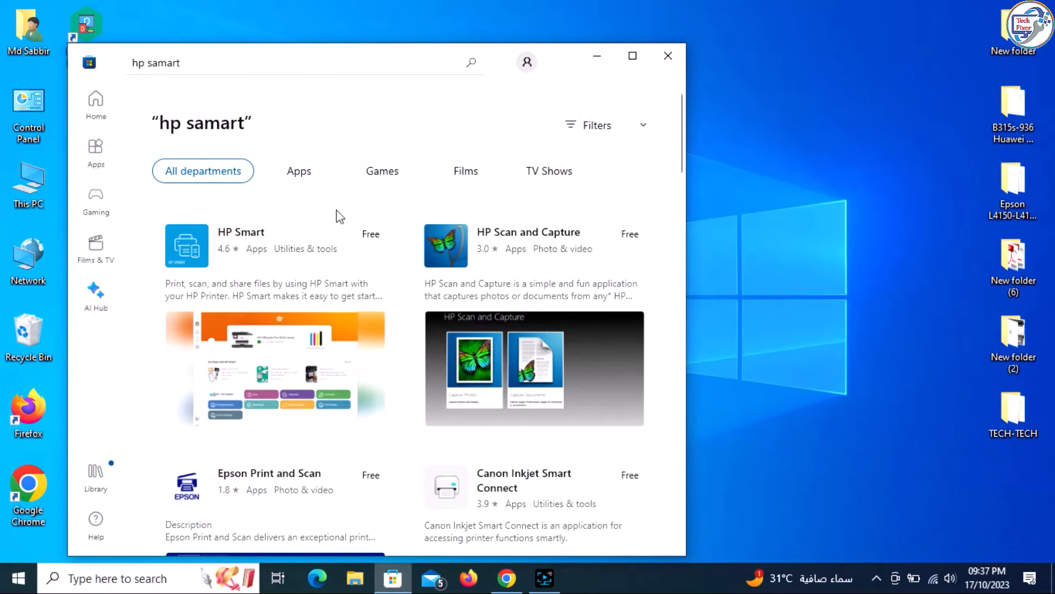
{"action": "left_click", "coordinate": [240, 232]}
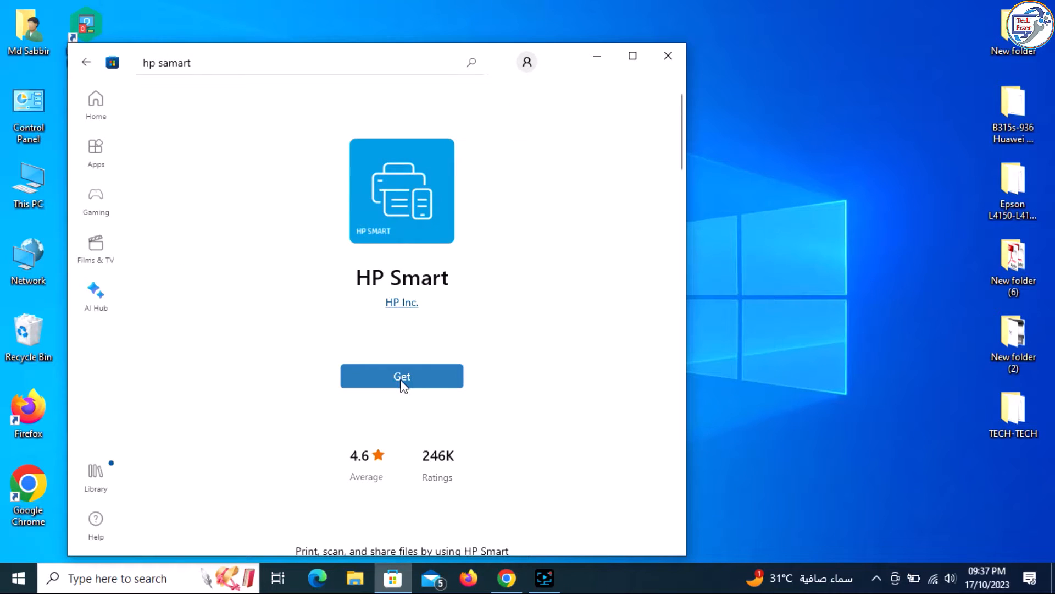
- Install HP Smart and open it once installed
{"action": "left_click", "coordinate": [402, 376]}
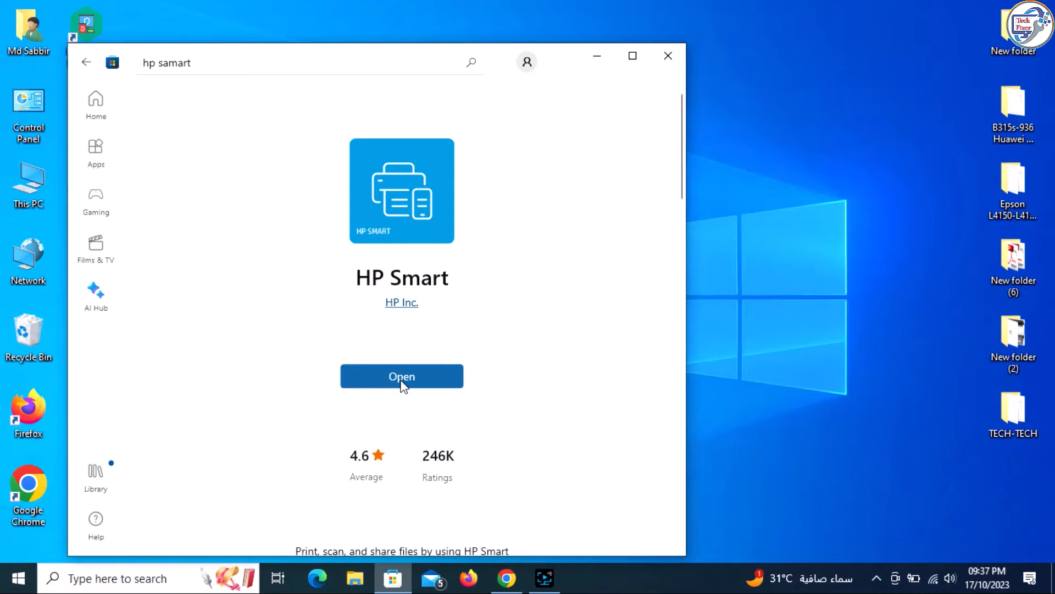
{"action": "left_click", "coordinate": [401, 375]}
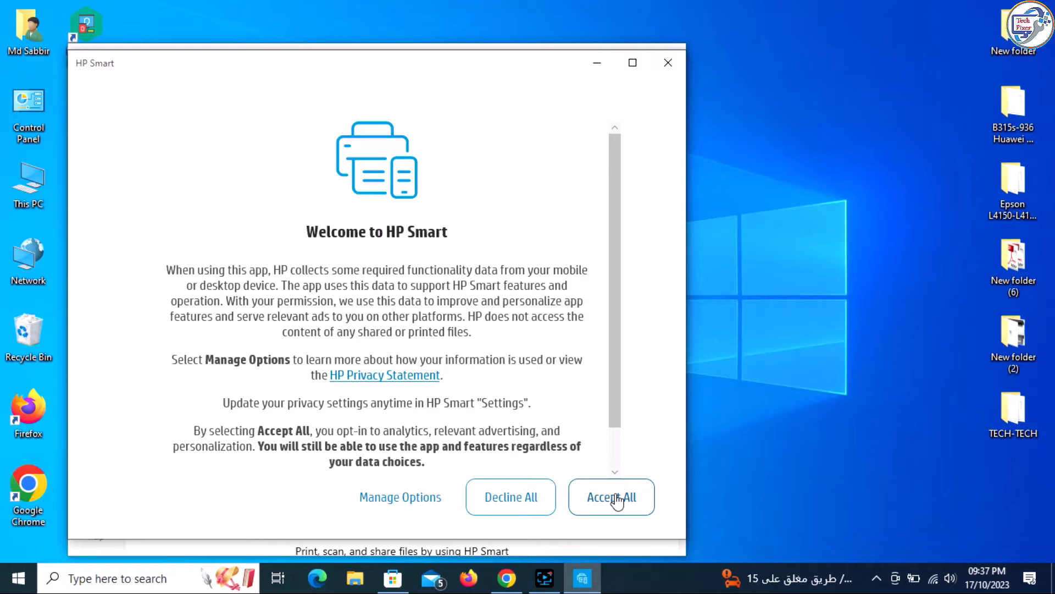
- Accept all HP Smart data-collection terms to reach the home screen
{"action": "left_click", "coordinate": [611, 497]}
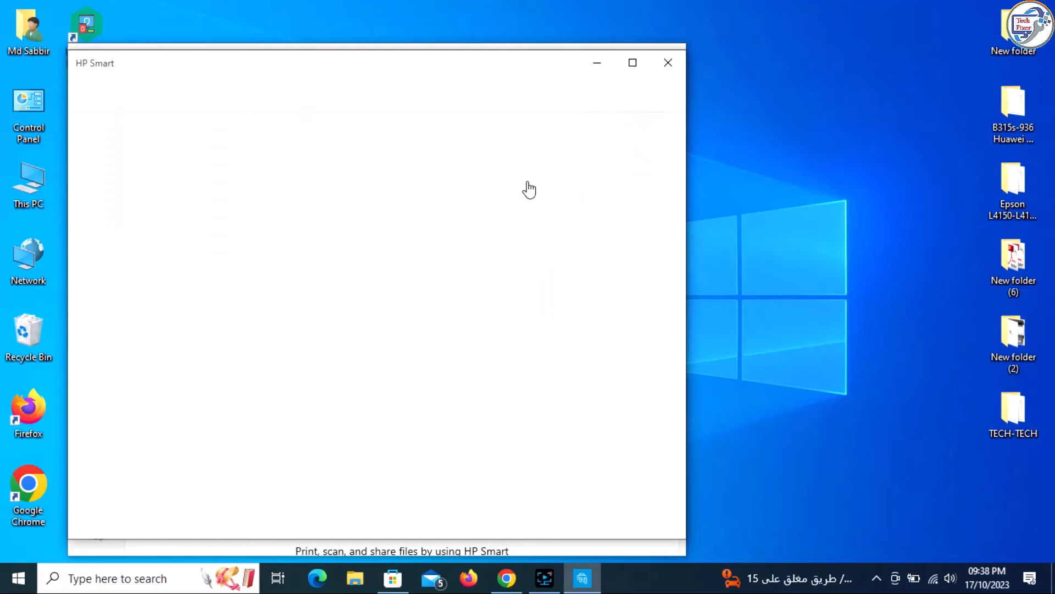
{"action": "left_click", "coordinate": [631, 62]}
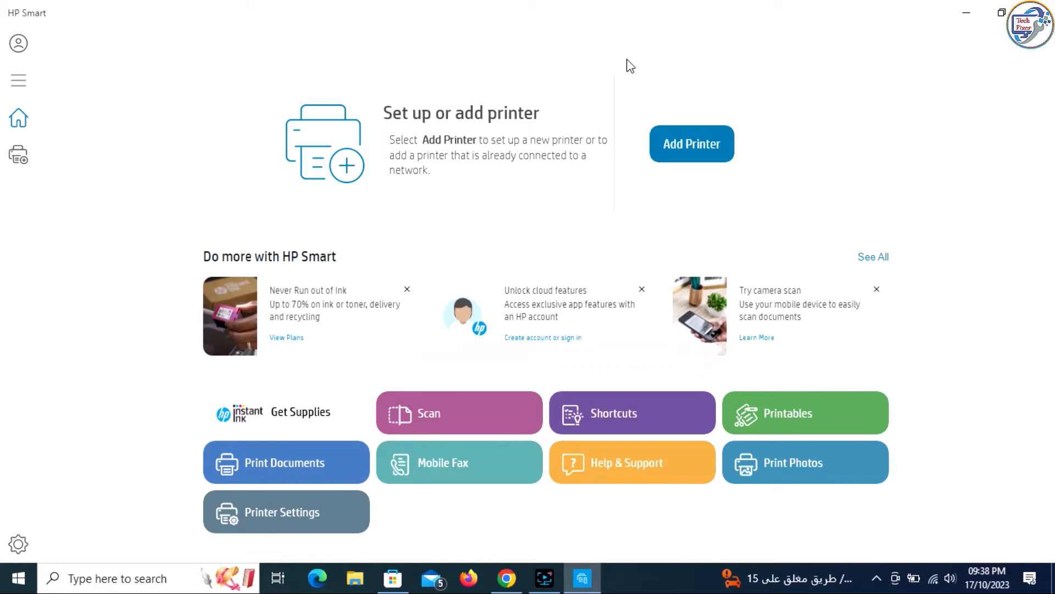
- Add a new printer by selecting the online NPI2E97D9 HP ColorLaserJet MFP M282-M285
{"action": "left_click", "coordinate": [691, 143]}
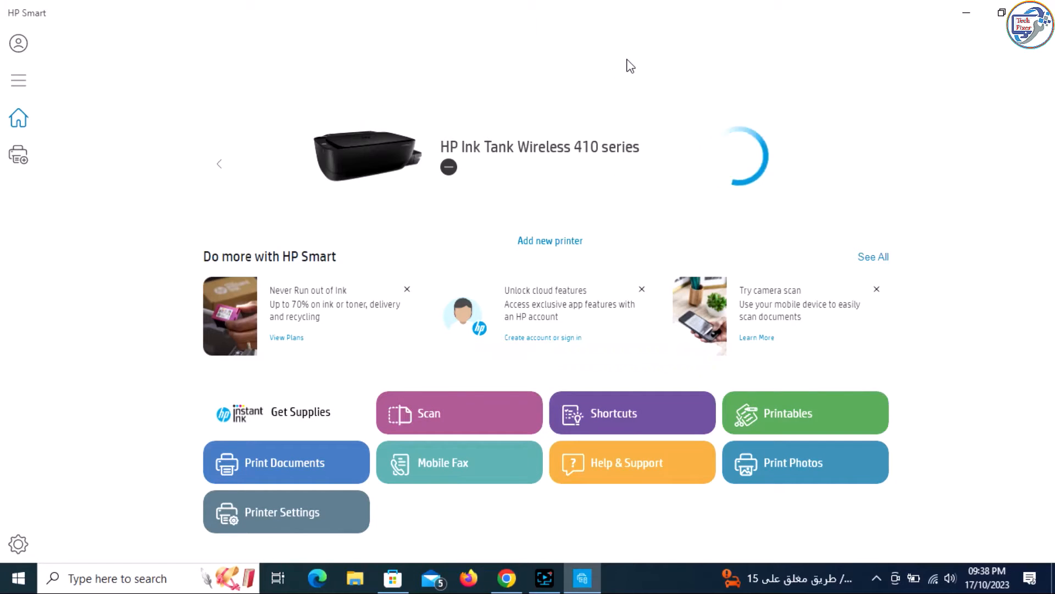
{"action": "left_click", "coordinate": [549, 241]}
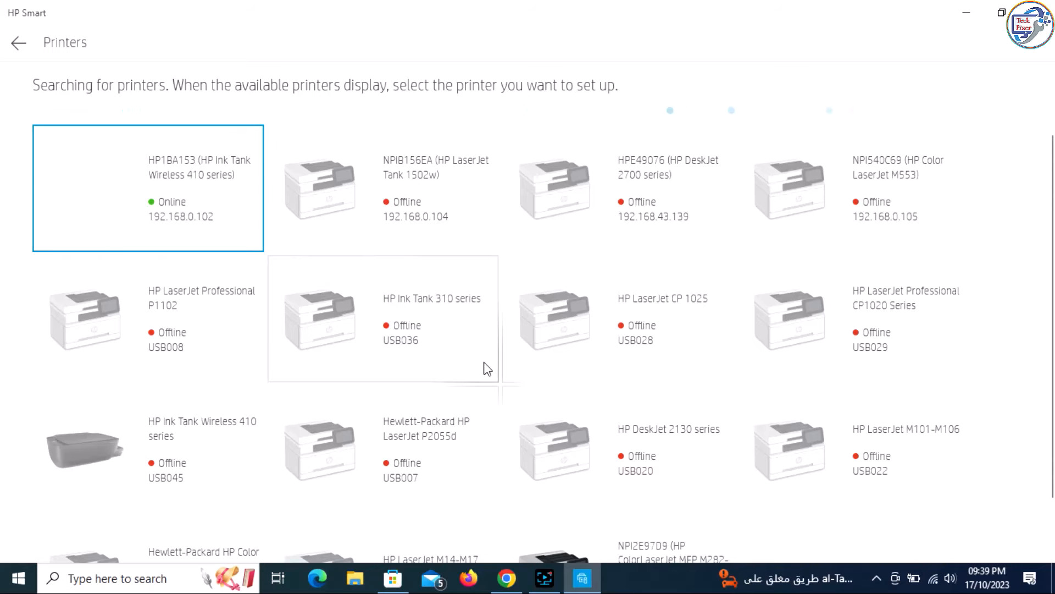
{"action": "scroll", "scroll_direction": "down", "scroll_amount": 3}
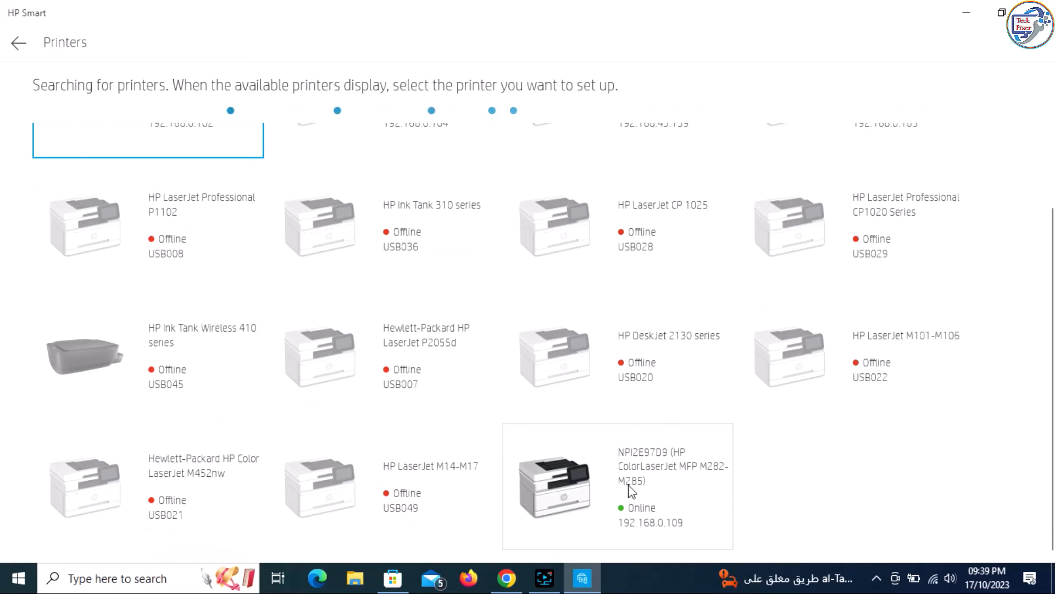
{"action": "left_click", "coordinate": [617, 485]}
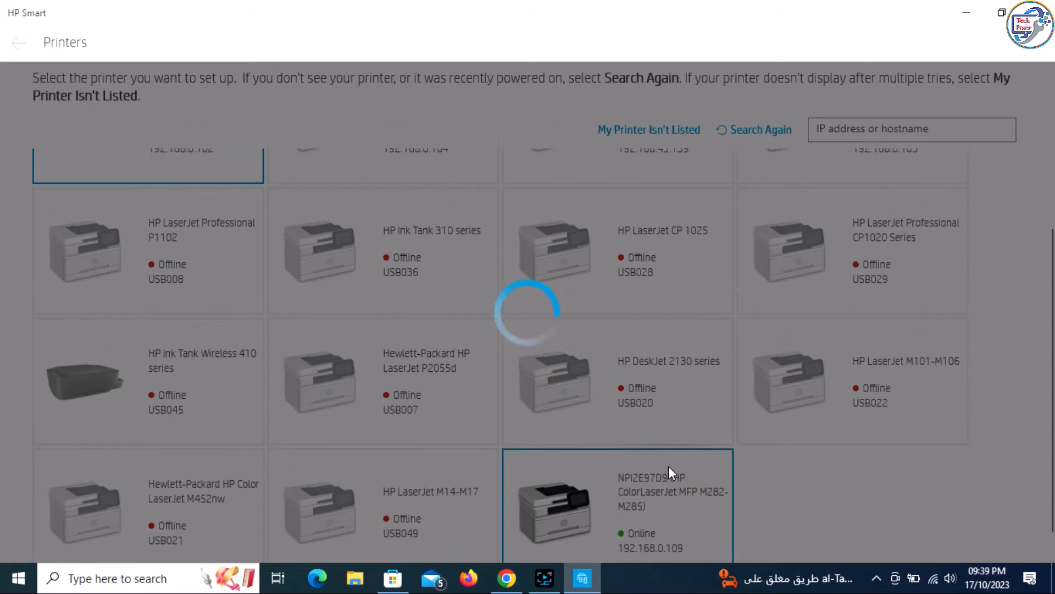
{"action": "left_click", "coordinate": [618, 501]}
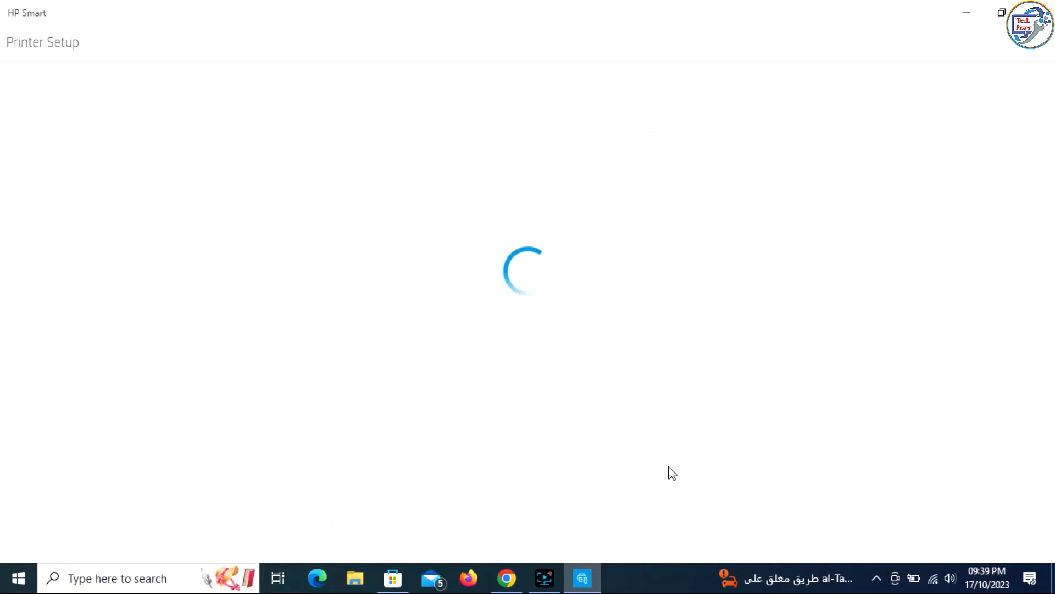